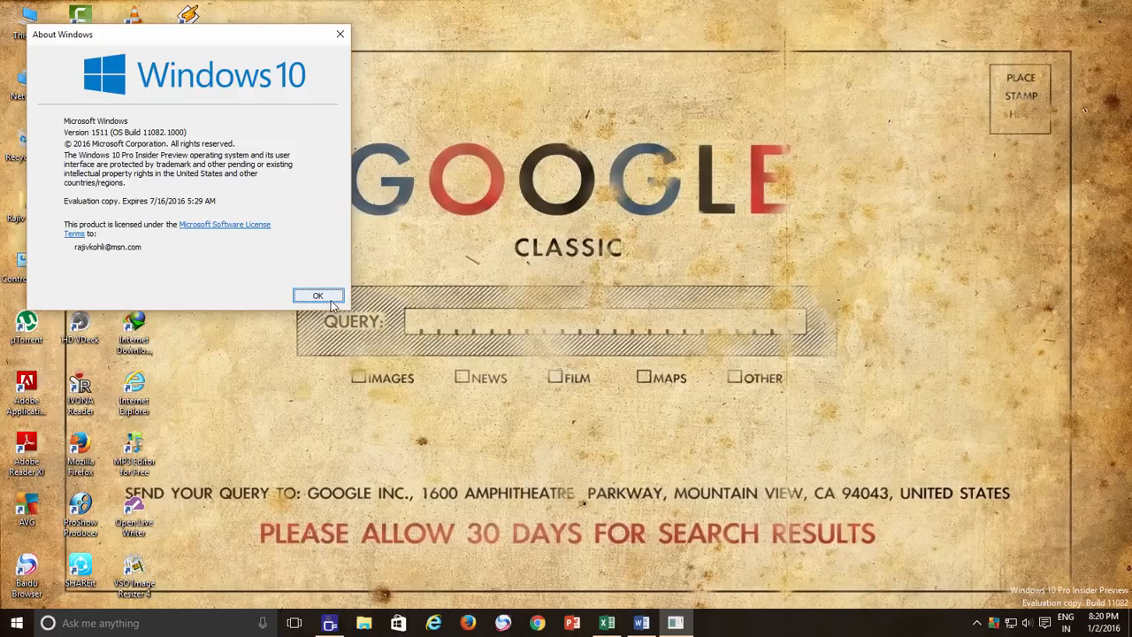
Dismiss the About Windows dialog, leaving the desktop clear
{"action": "left_click", "coordinate": [318, 294]}
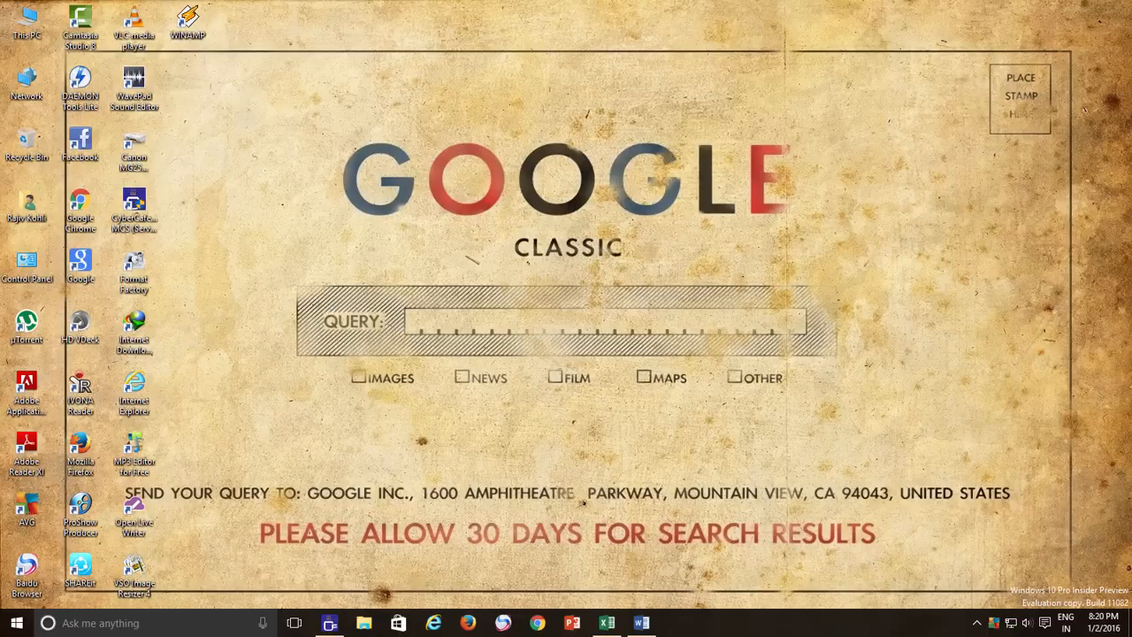
Check the questionnaire's Word print settings listing Brother HL-2130, then bring up Windows search
{"action": "left_click", "coordinate": [640, 623]}
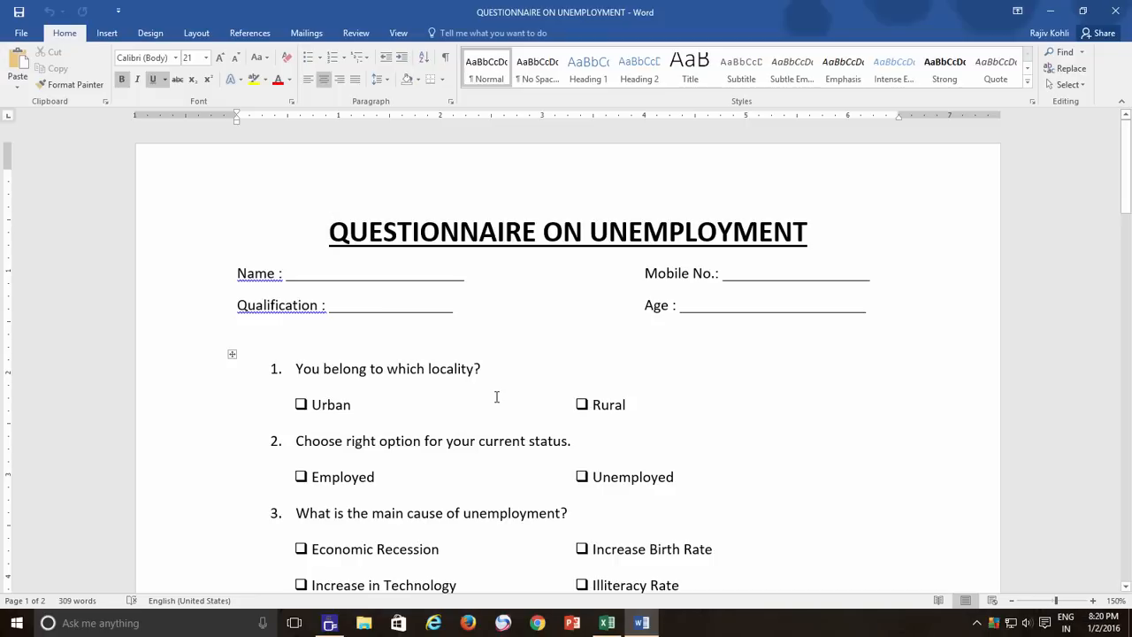
{"action": "left_click", "coordinate": [330, 230]}
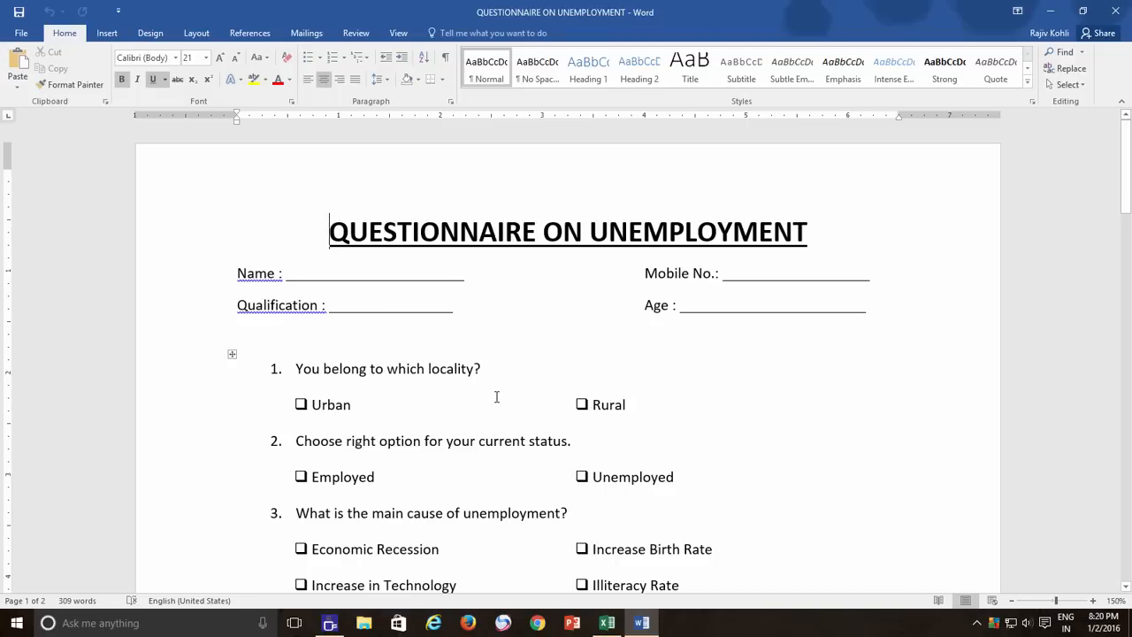
{"action": "mouse_move", "coordinate": [501, 377]}
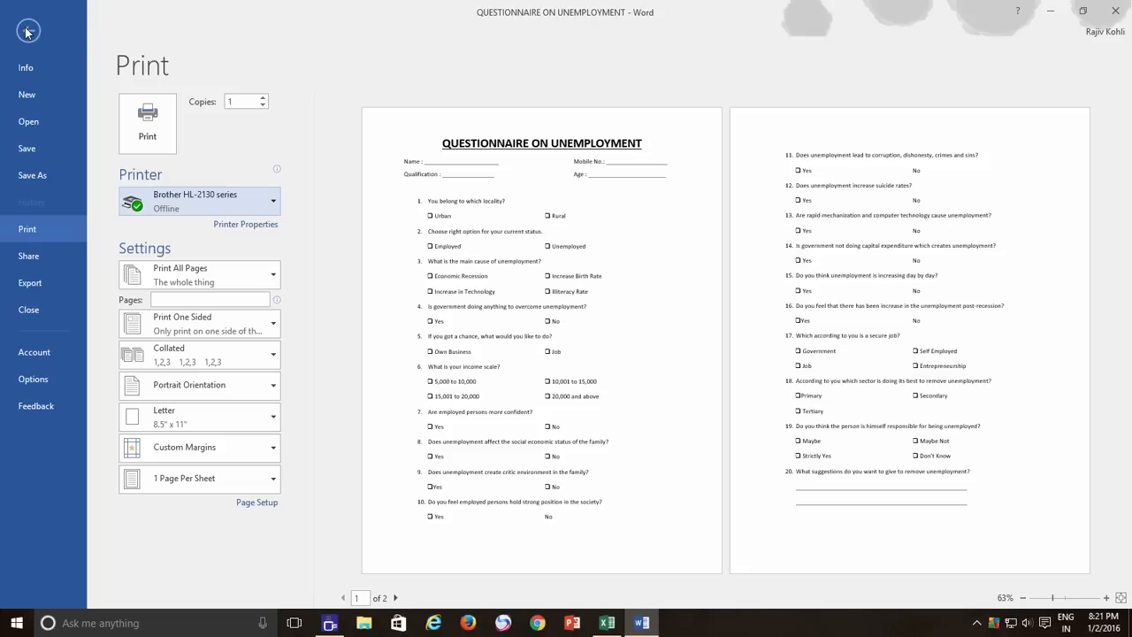
{"action": "left_click", "coordinate": [29, 32]}
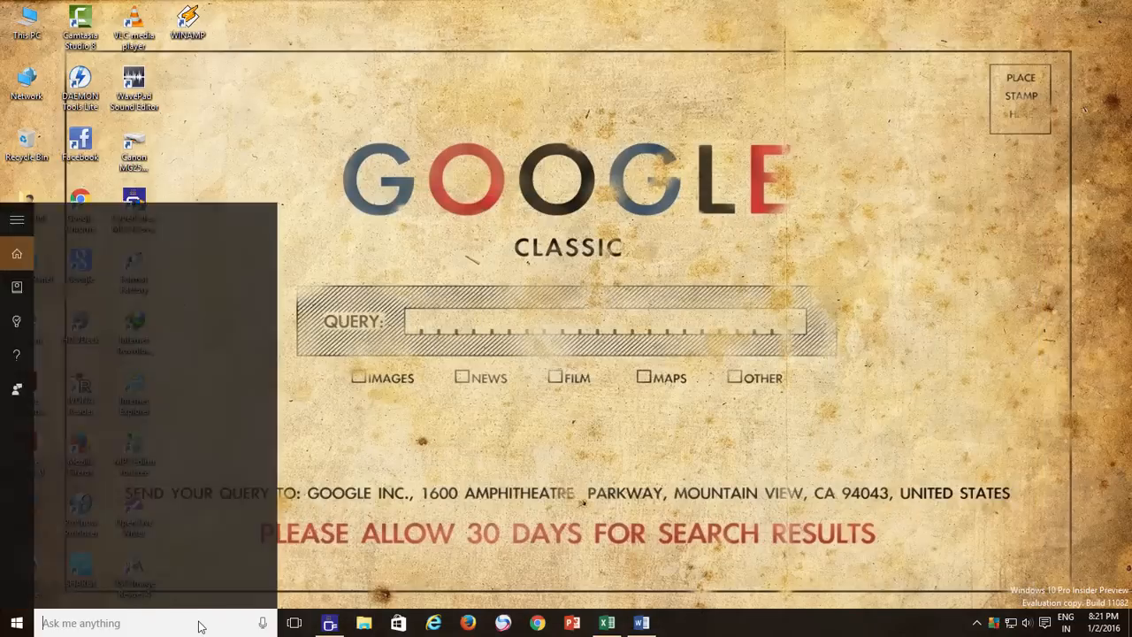
Search 'device', show Control Panel as large icons and go to Devices and Printers
{"action": "type", "text": "device"}
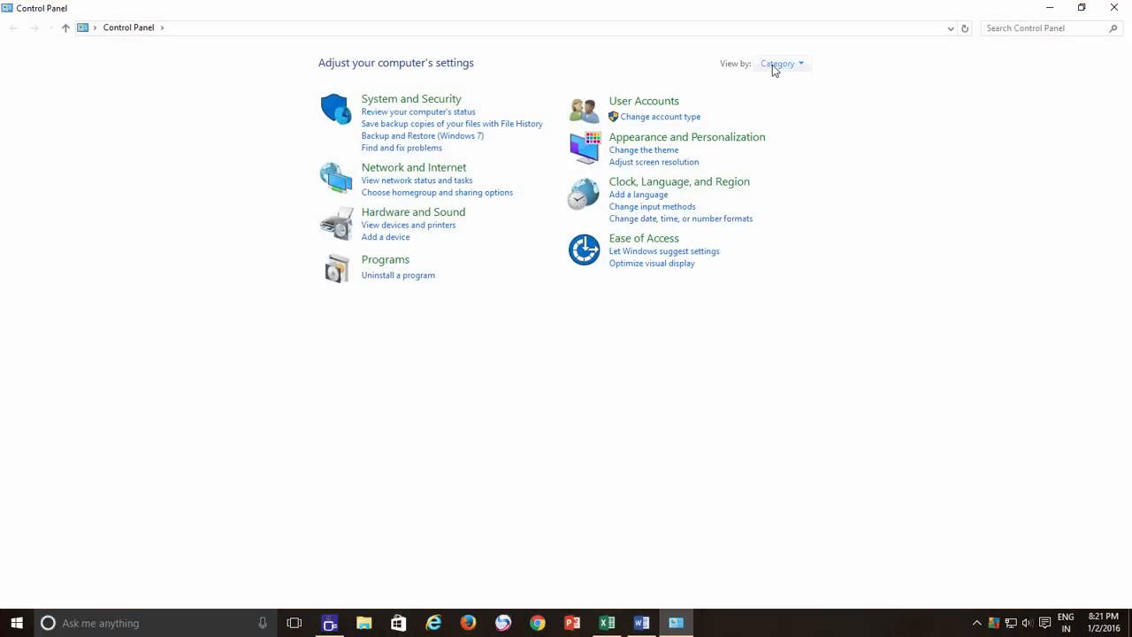
{"action": "left_click", "coordinate": [781, 63]}
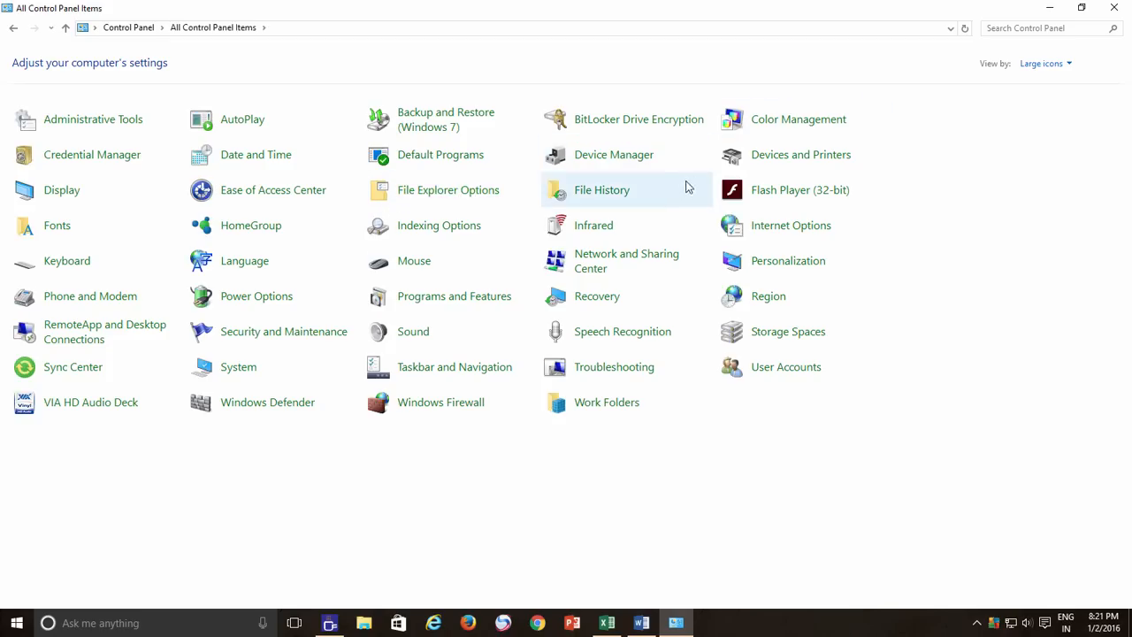
{"action": "left_click", "coordinate": [800, 153]}
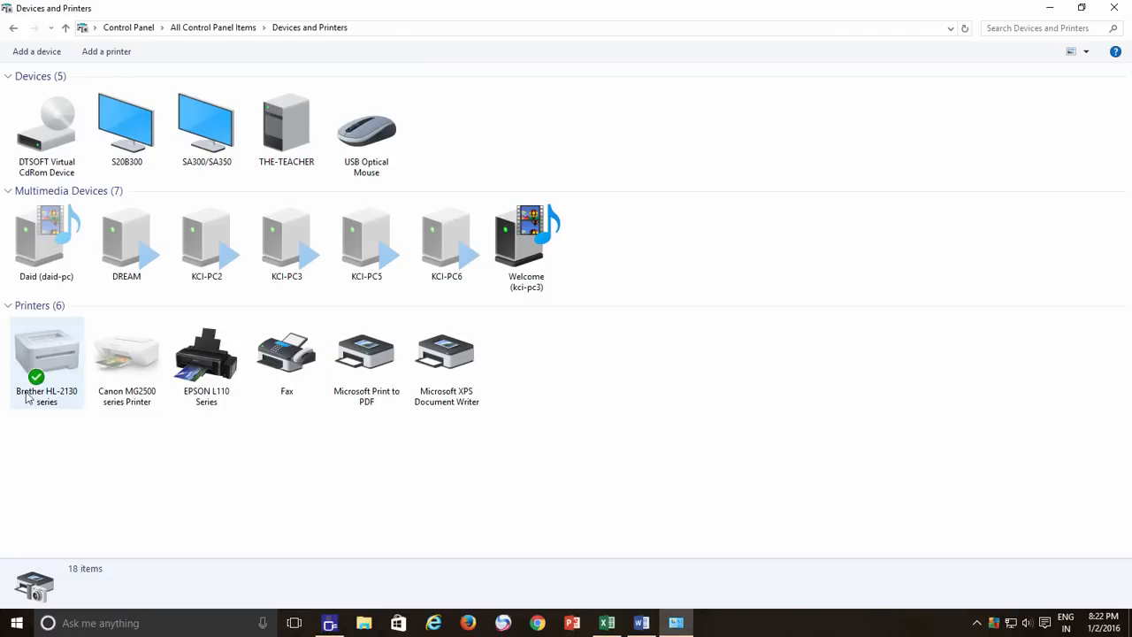
{"action": "mouse_move", "coordinate": [205, 354]}
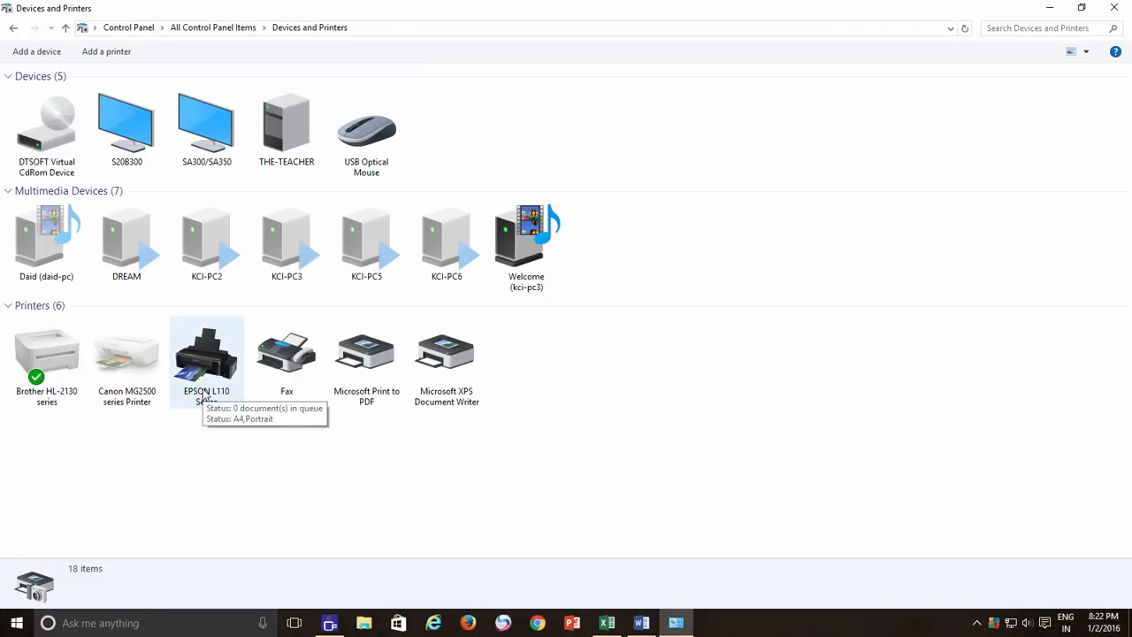
Set Canon MG2500 series Printer as default from its right-click options, after dismissing the EPSON menu
{"action": "left_click", "coordinate": [445, 354]}
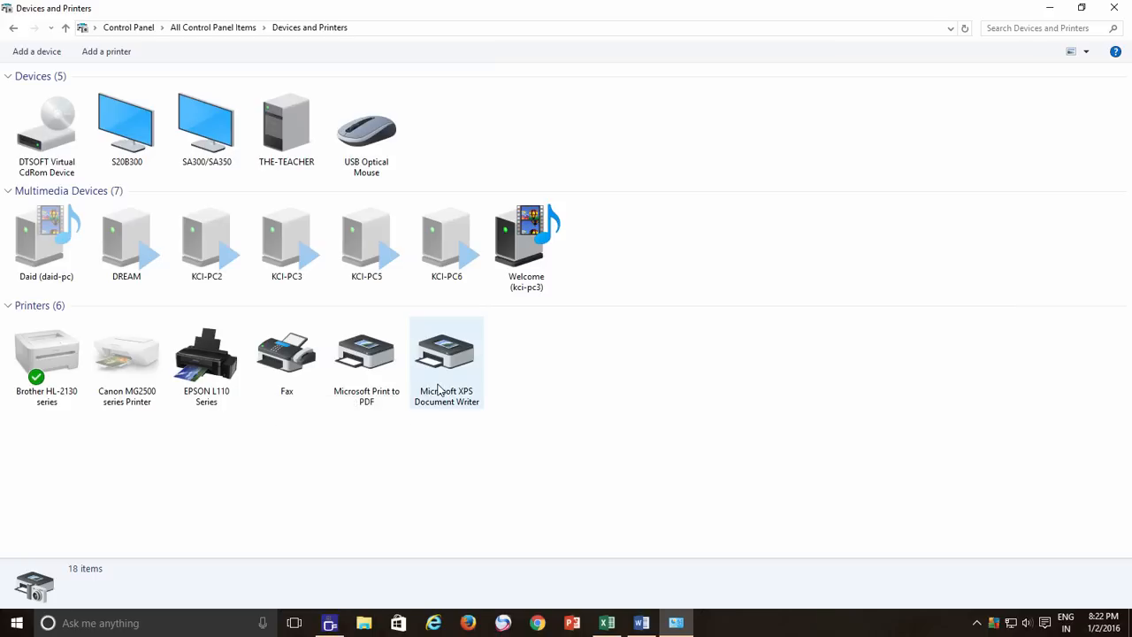
{"action": "left_click", "coordinate": [46, 354]}
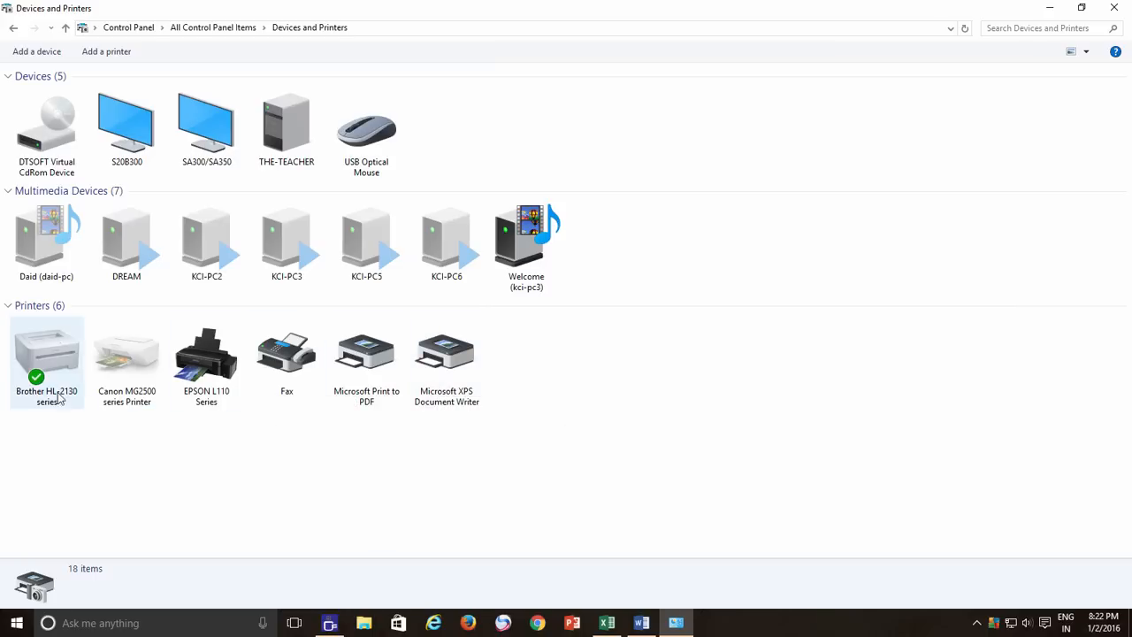
{"action": "right_click", "coordinate": [127, 352]}
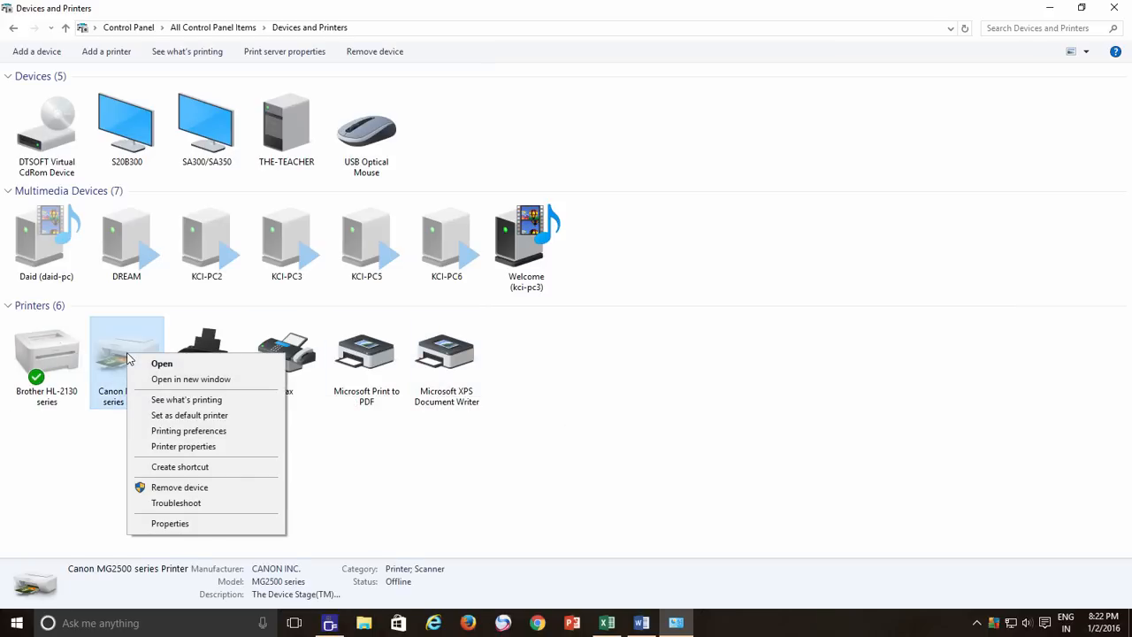
{"action": "mouse_move", "coordinate": [158, 416]}
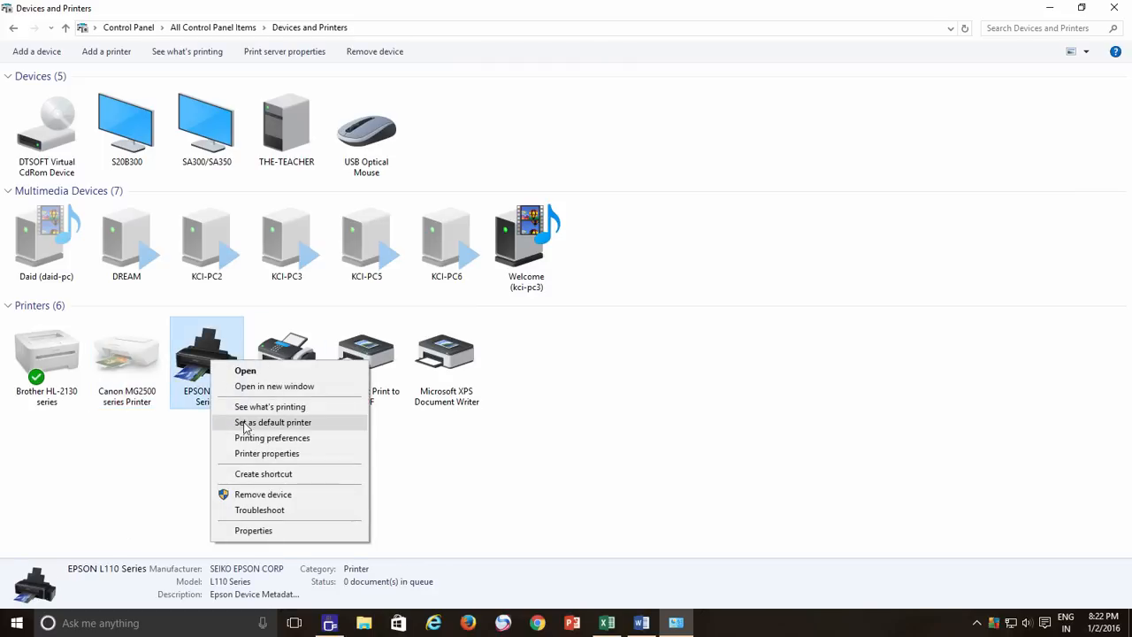
{"action": "left_click", "coordinate": [273, 421]}
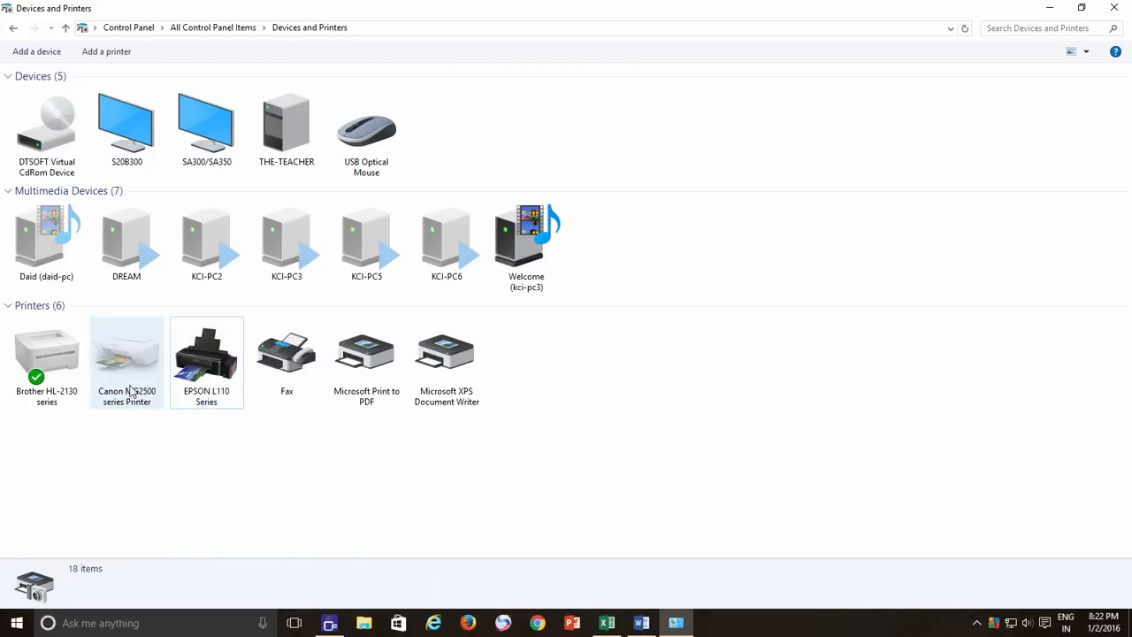
{"action": "mouse_move", "coordinate": [126, 362]}
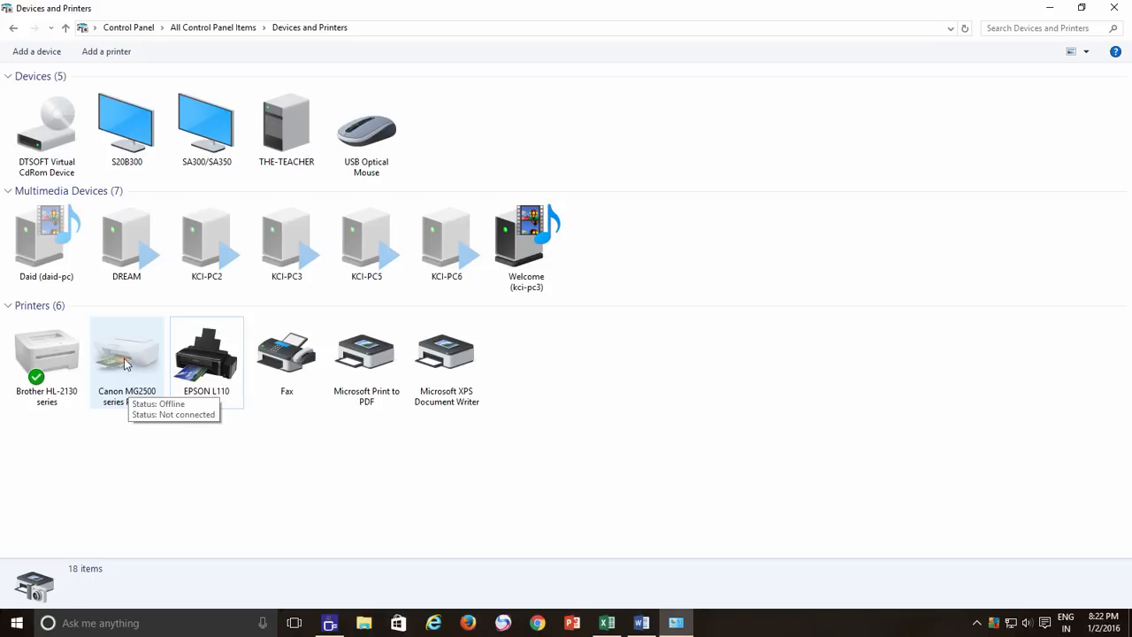
{"action": "right_click", "coordinate": [128, 354]}
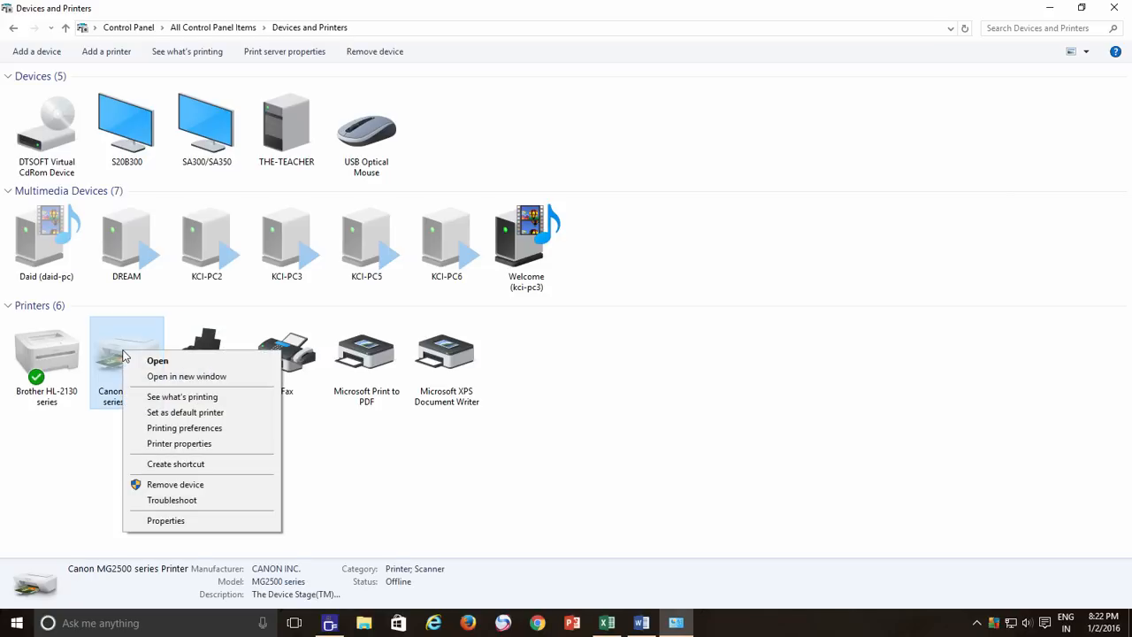
{"action": "mouse_move", "coordinate": [152, 415]}
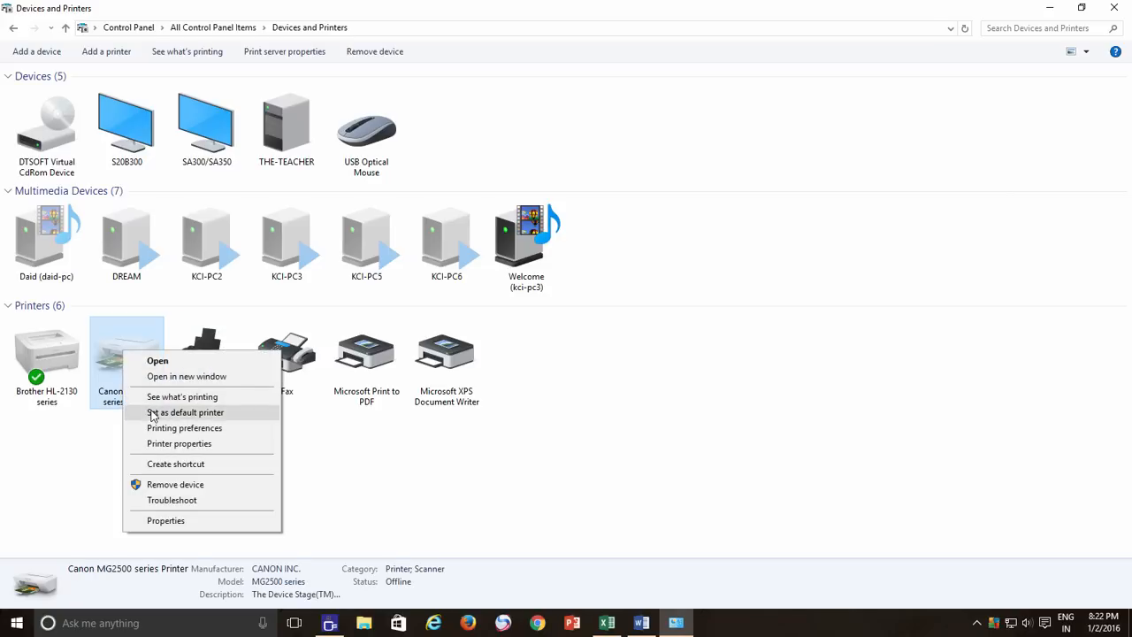
{"action": "left_click", "coordinate": [184, 412]}
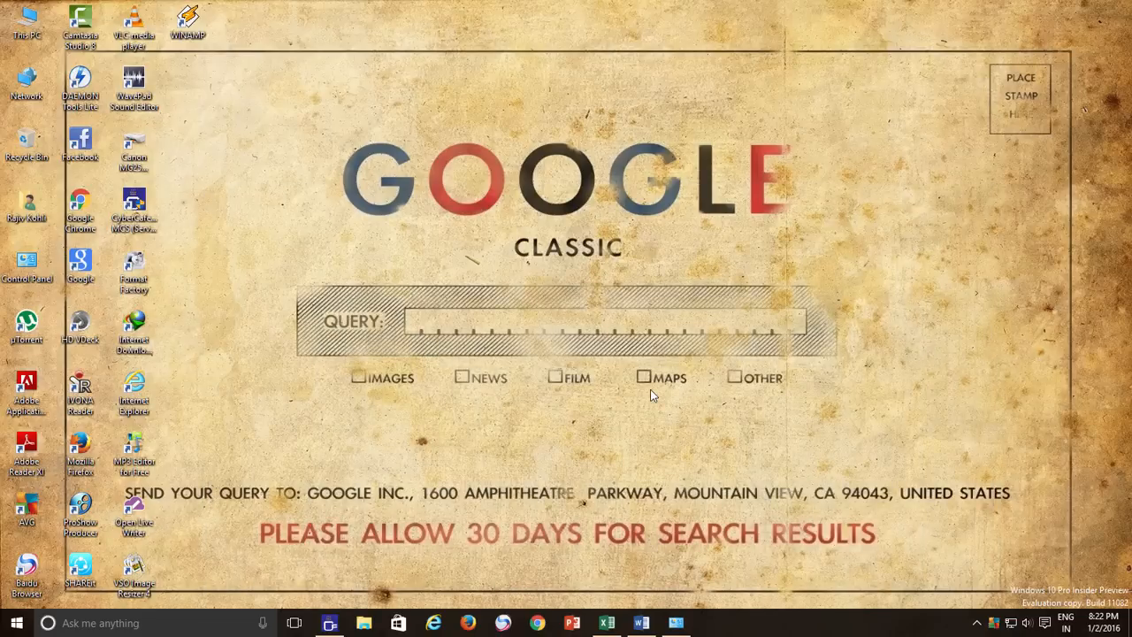
Confirm Word's print page lists Canon MG2500, return to the document and bring up Start
{"action": "left_click", "coordinate": [605, 622]}
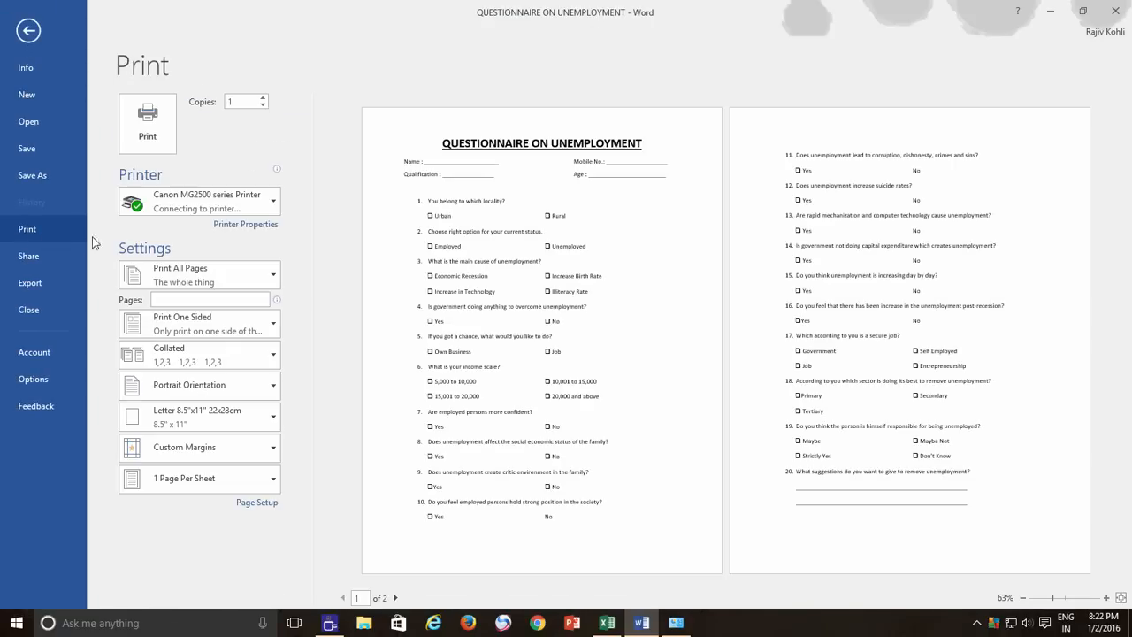
{"action": "mouse_move", "coordinate": [168, 209]}
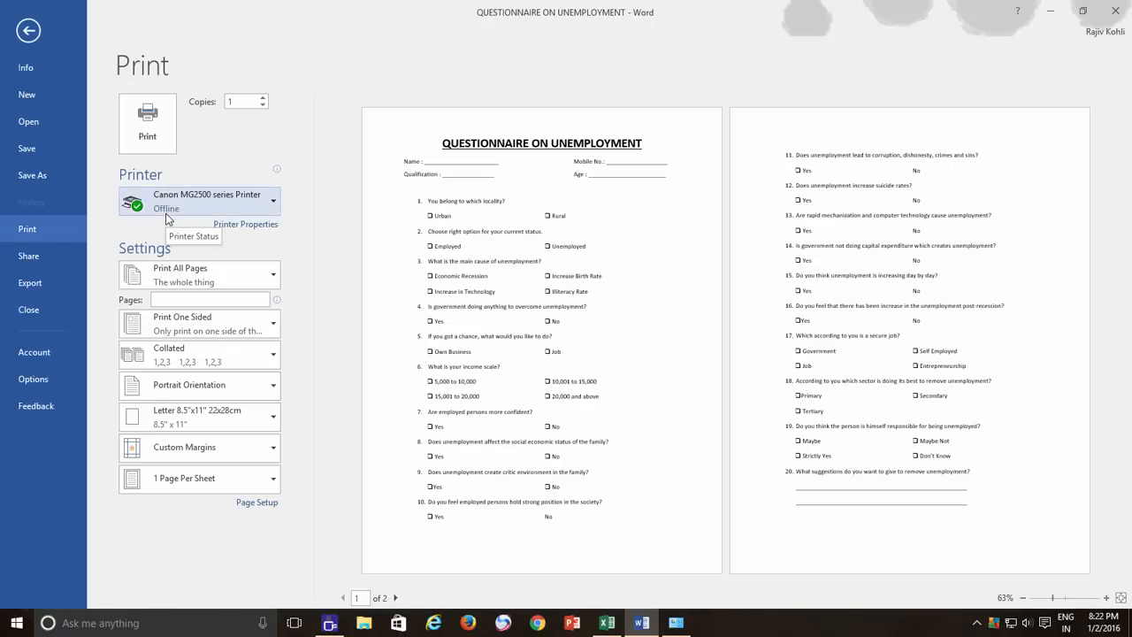
{"action": "left_click", "coordinate": [29, 30]}
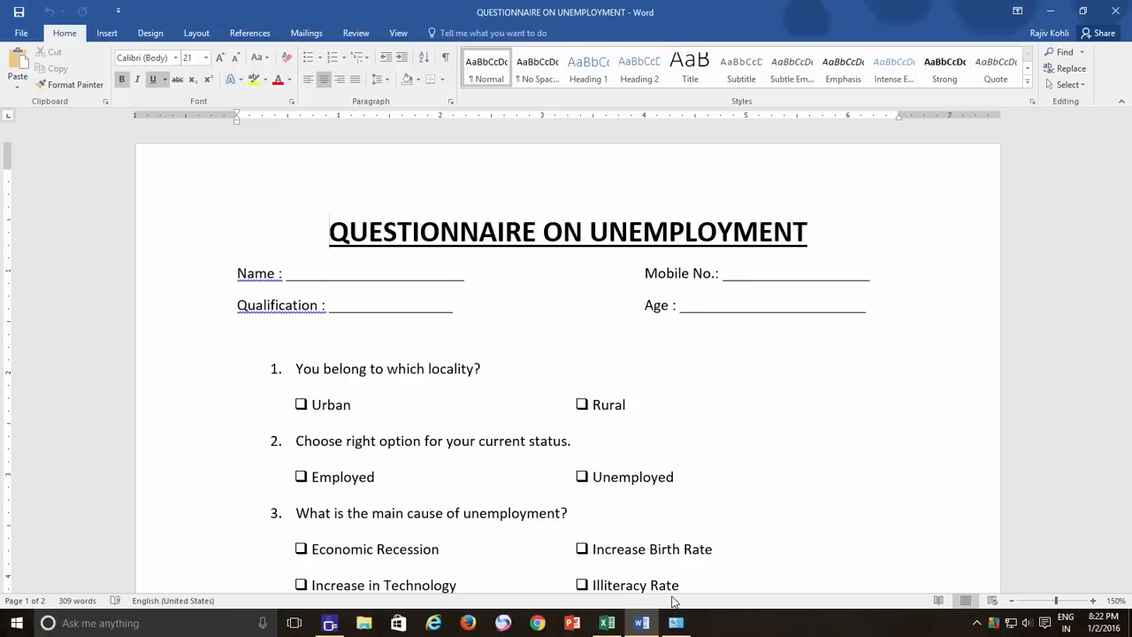
{"action": "left_click", "coordinate": [331, 232]}
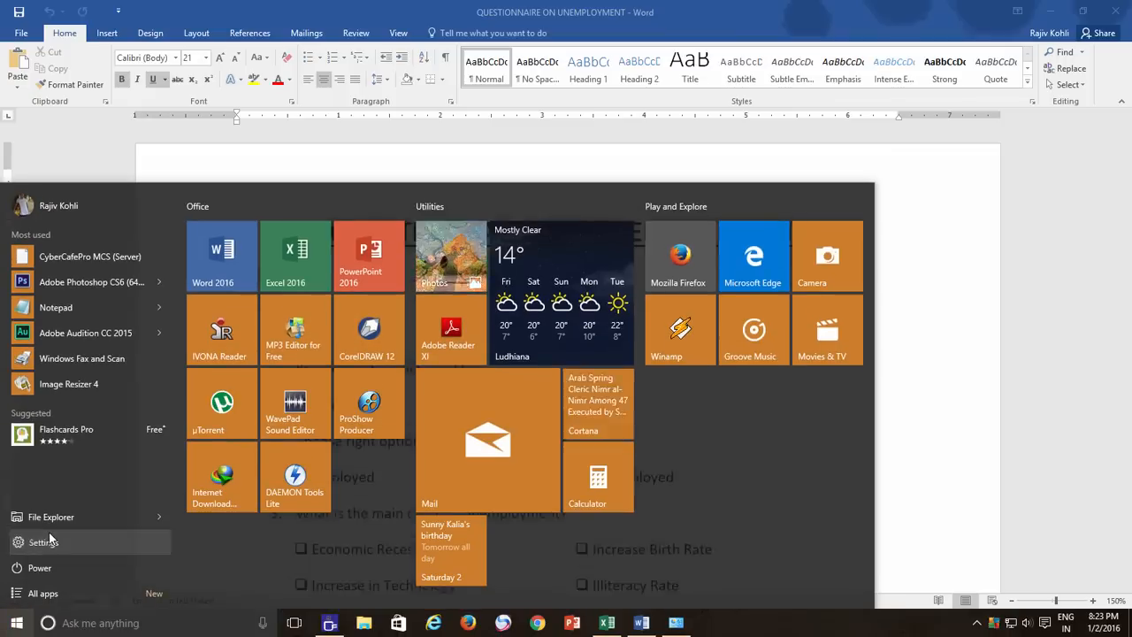
In Settings > Devices > Printers & scanners, turn on 'Let Windows manage my default printer'
{"action": "left_click", "coordinate": [42, 541]}
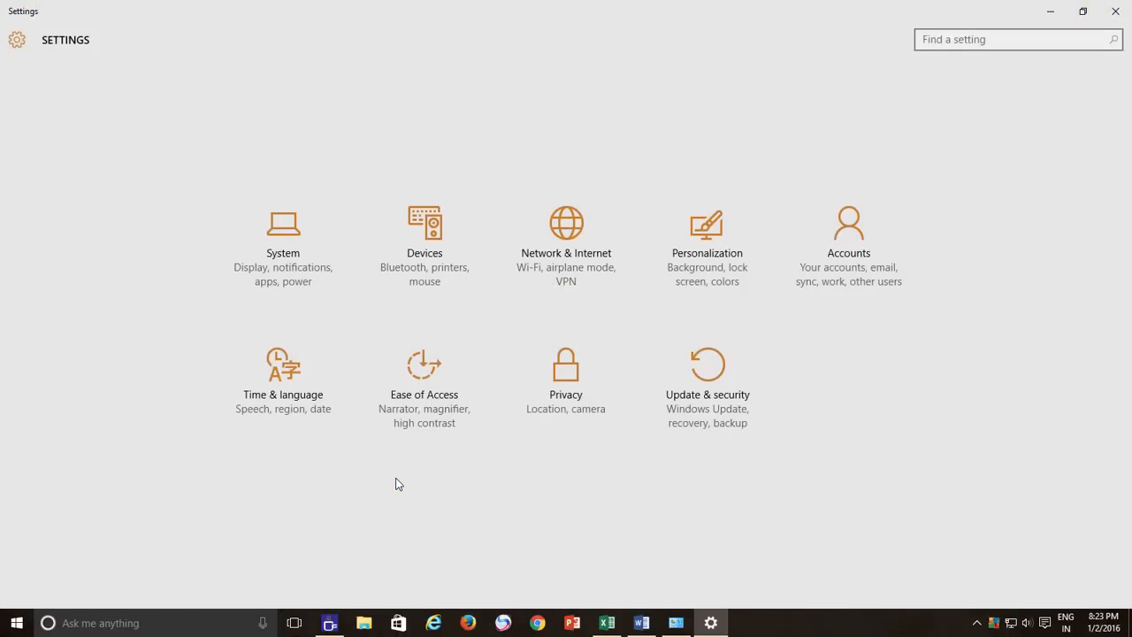
{"action": "left_click", "coordinate": [425, 234]}
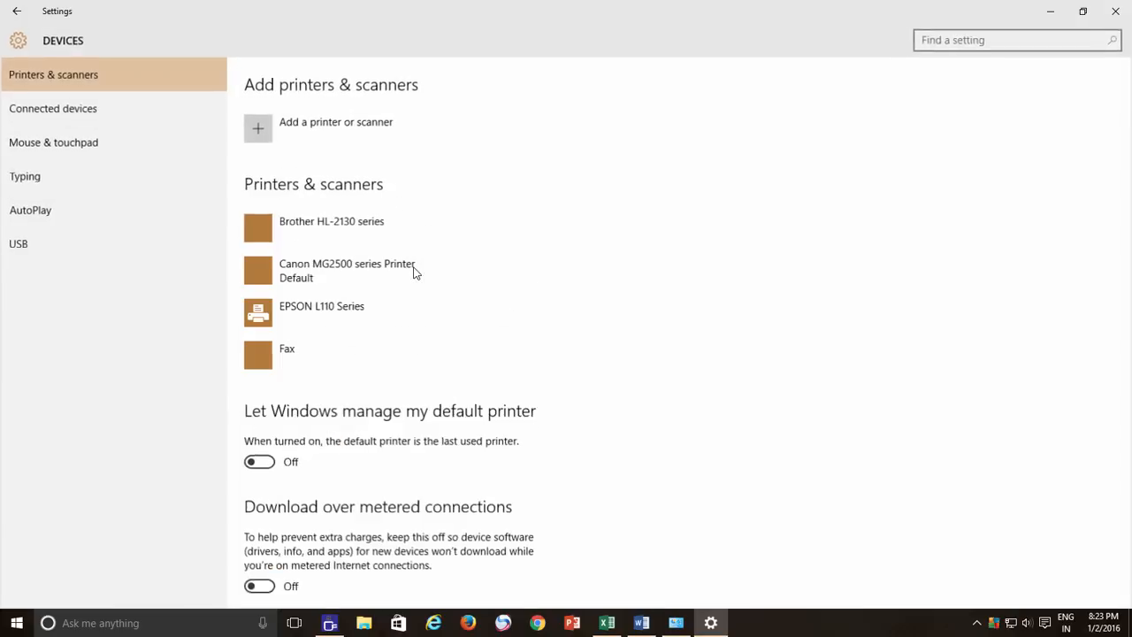
{"action": "scroll", "scroll_direction": "down", "scroll_amount": 3}
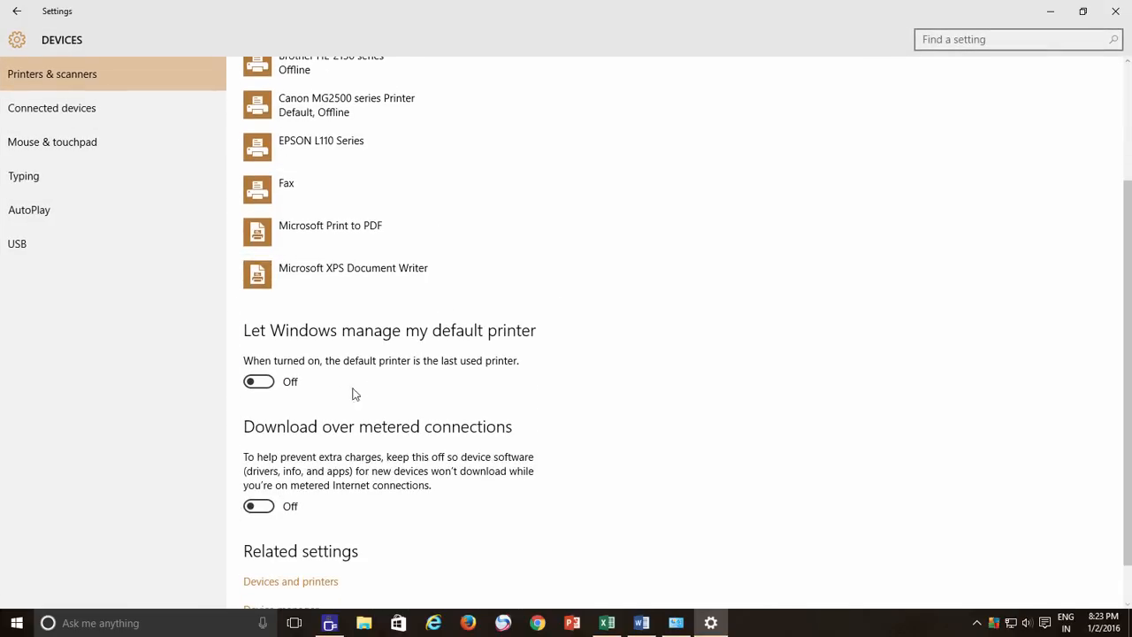
{"action": "mouse_move", "coordinate": [469, 345]}
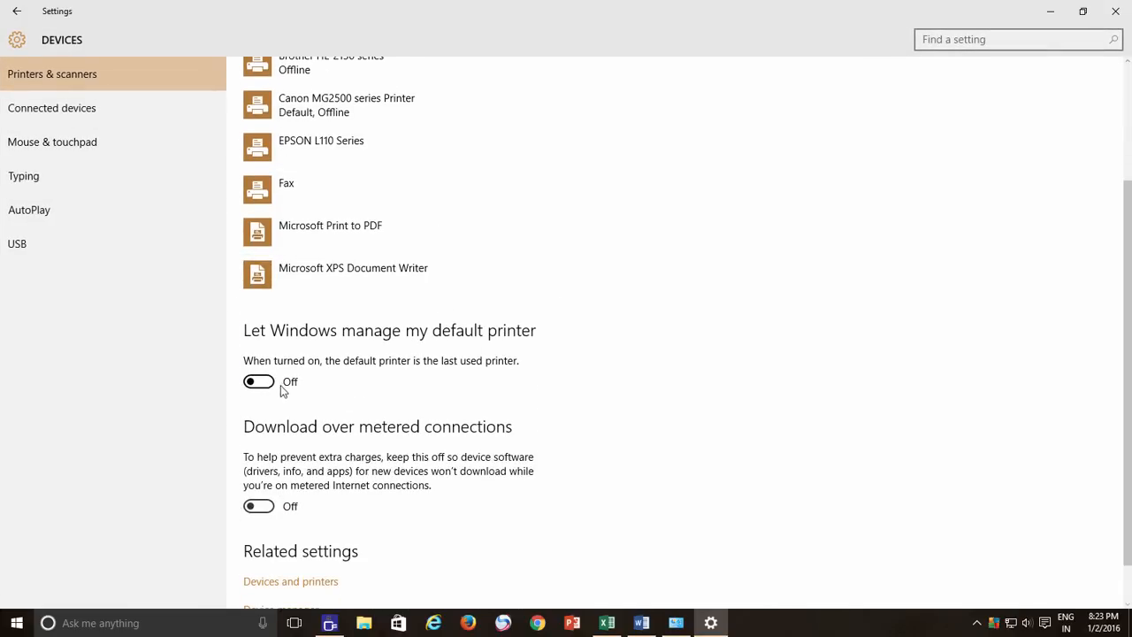
{"action": "left_click", "coordinate": [258, 382]}
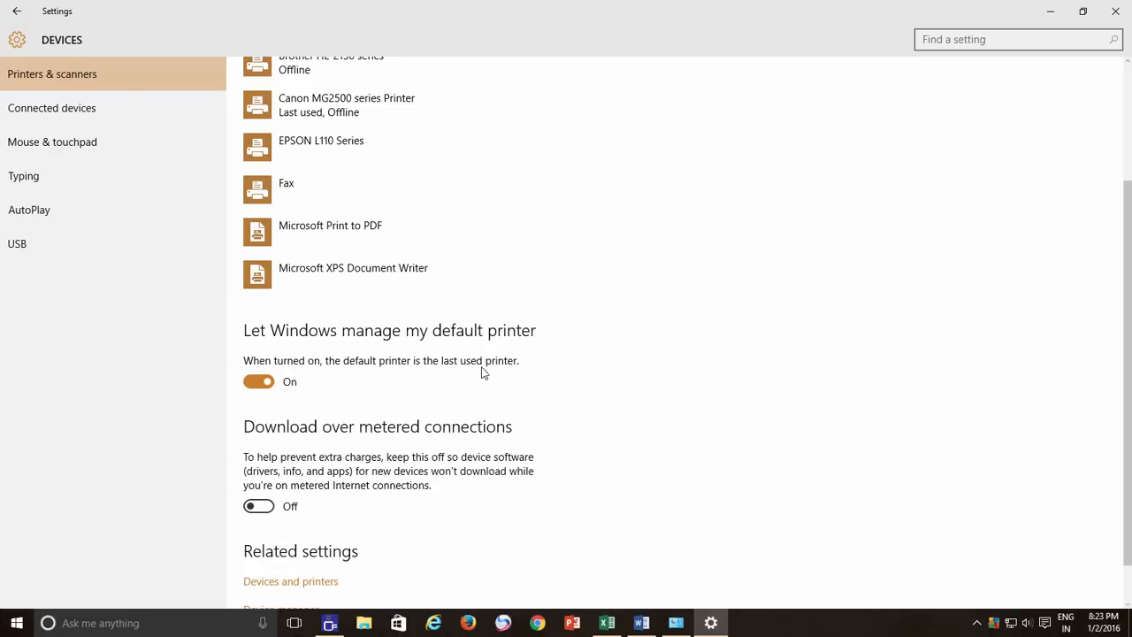
{"action": "mouse_move", "coordinate": [510, 373]}
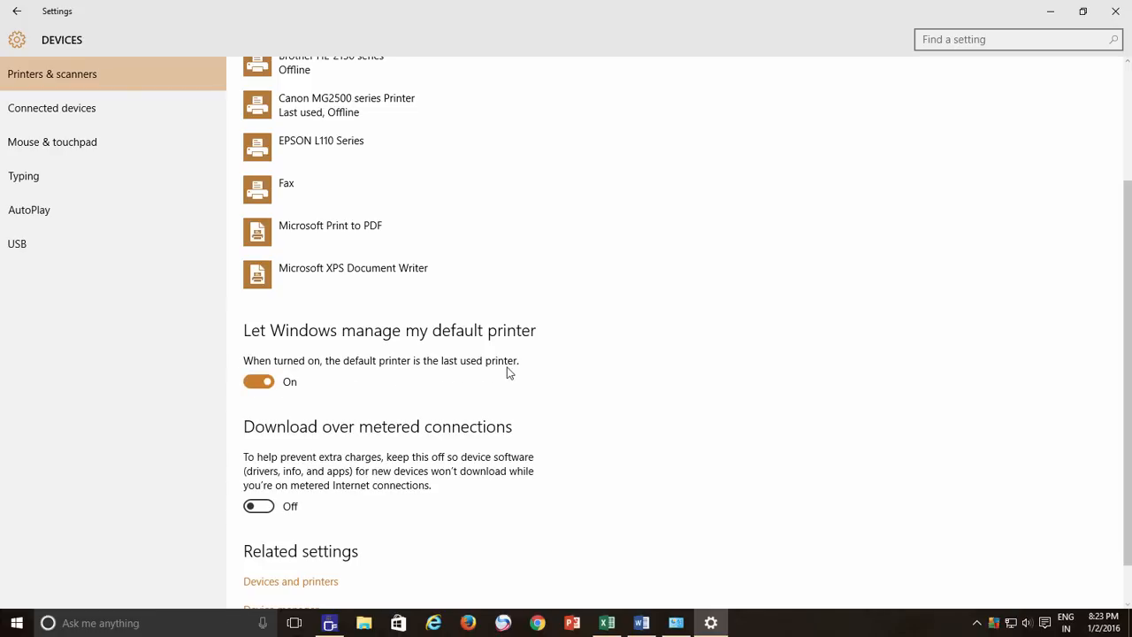
{"action": "mouse_move", "coordinate": [951, 124]}
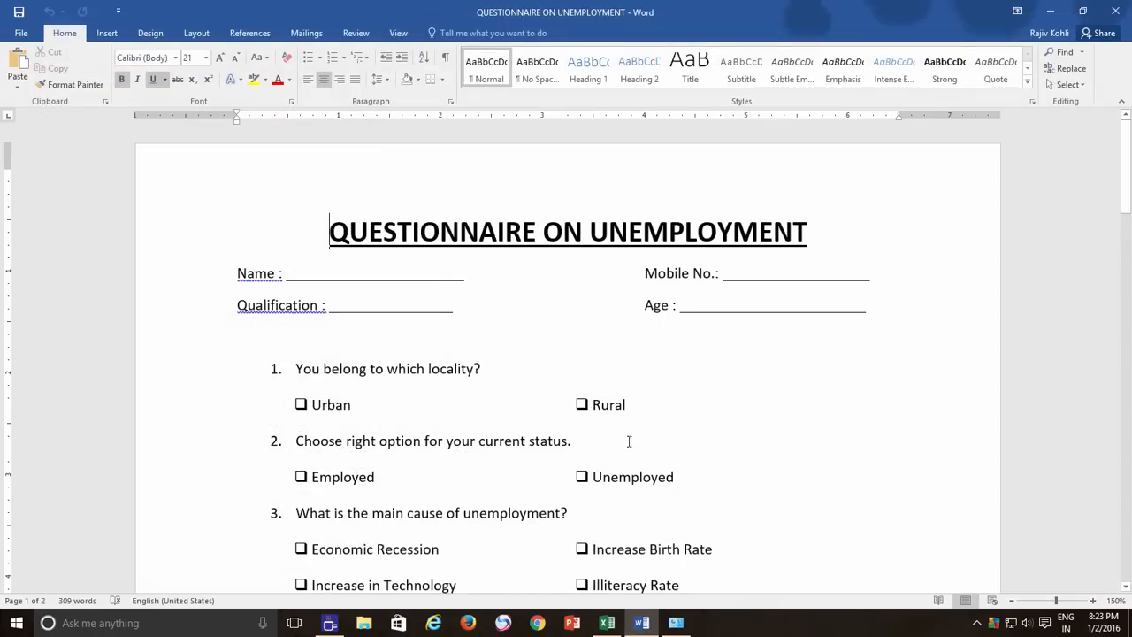
Check Canon MG2500 is ticked default in Devices and Printers, then switch to Excel's print page
{"action": "left_click", "coordinate": [21, 32]}
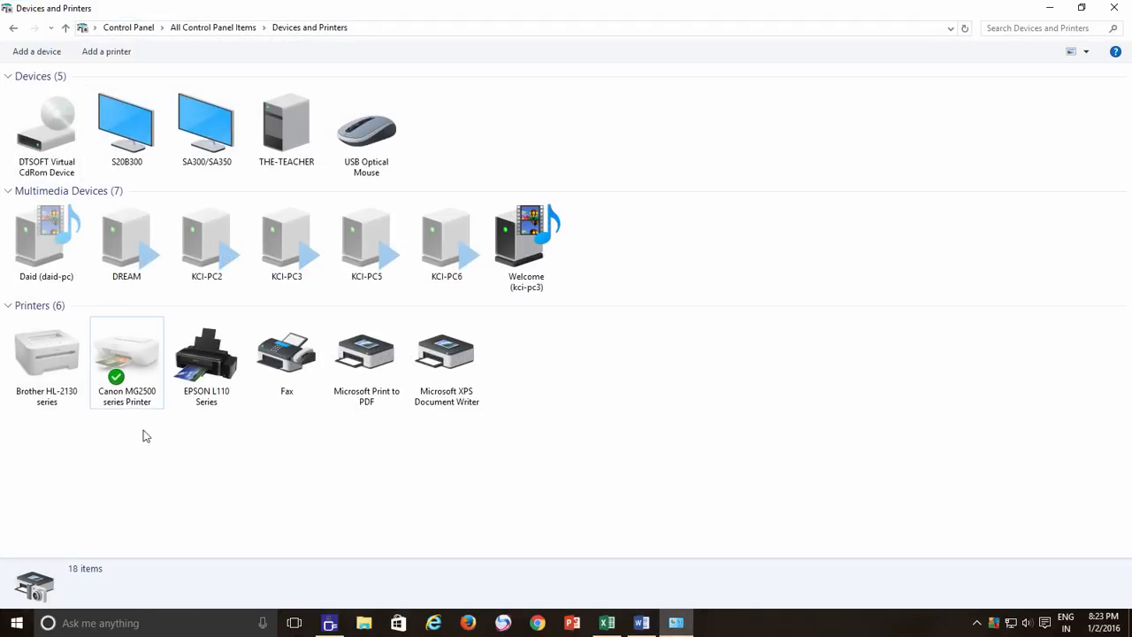
{"action": "left_click", "coordinate": [46, 353]}
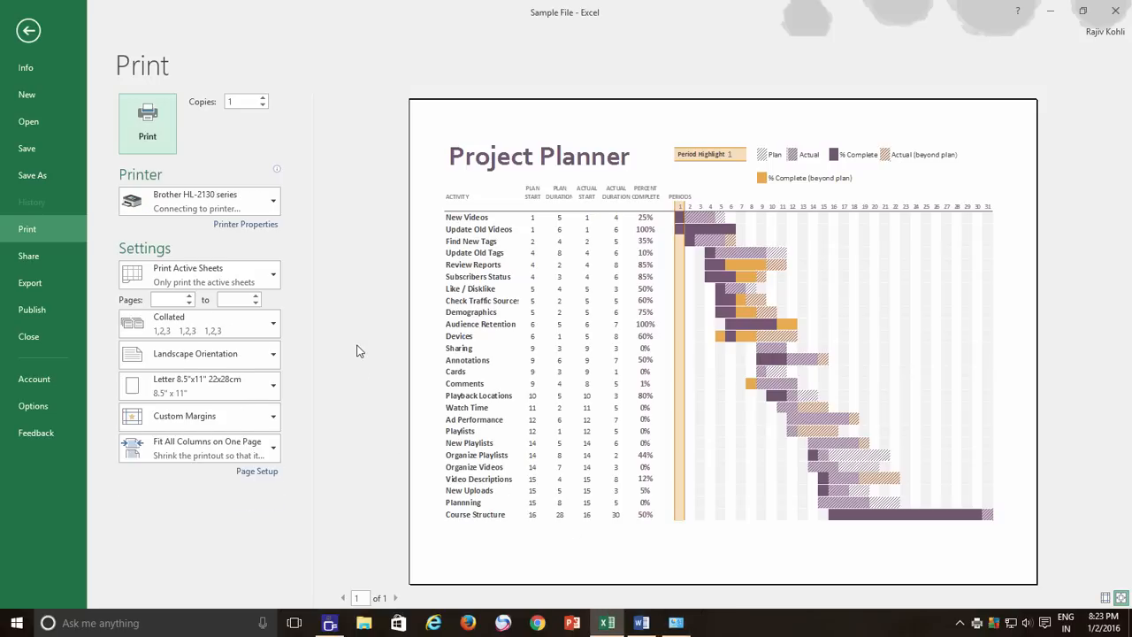
Print the Project Planner to EPSON L110 Series, confirm it became default, and return to Word
{"action": "left_click", "coordinate": [198, 202]}
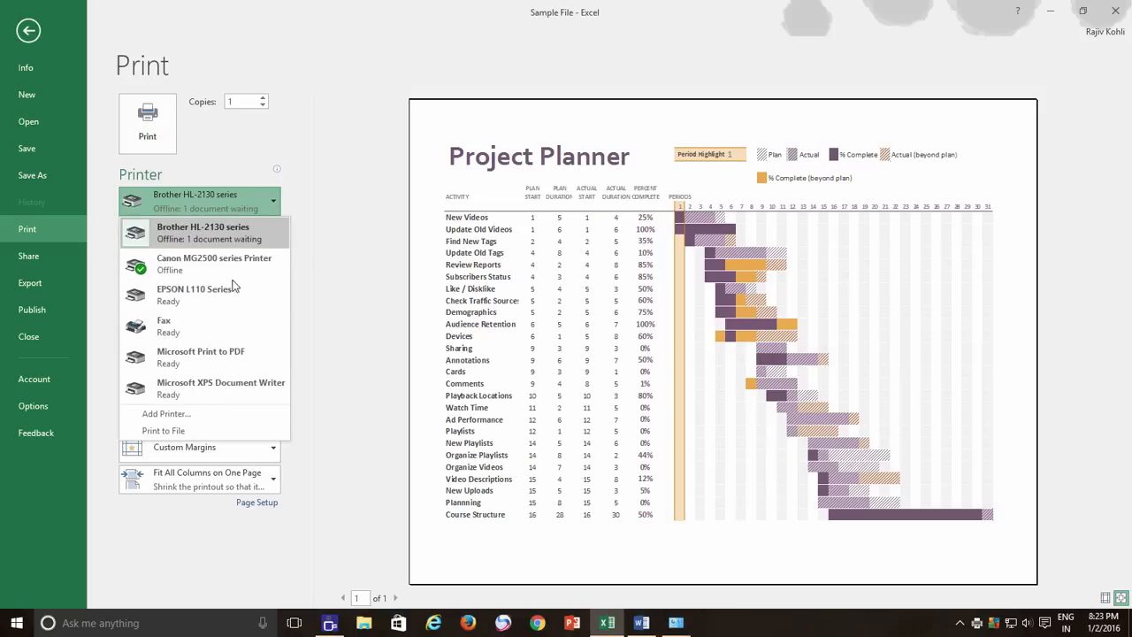
{"action": "left_click", "coordinate": [28, 31]}
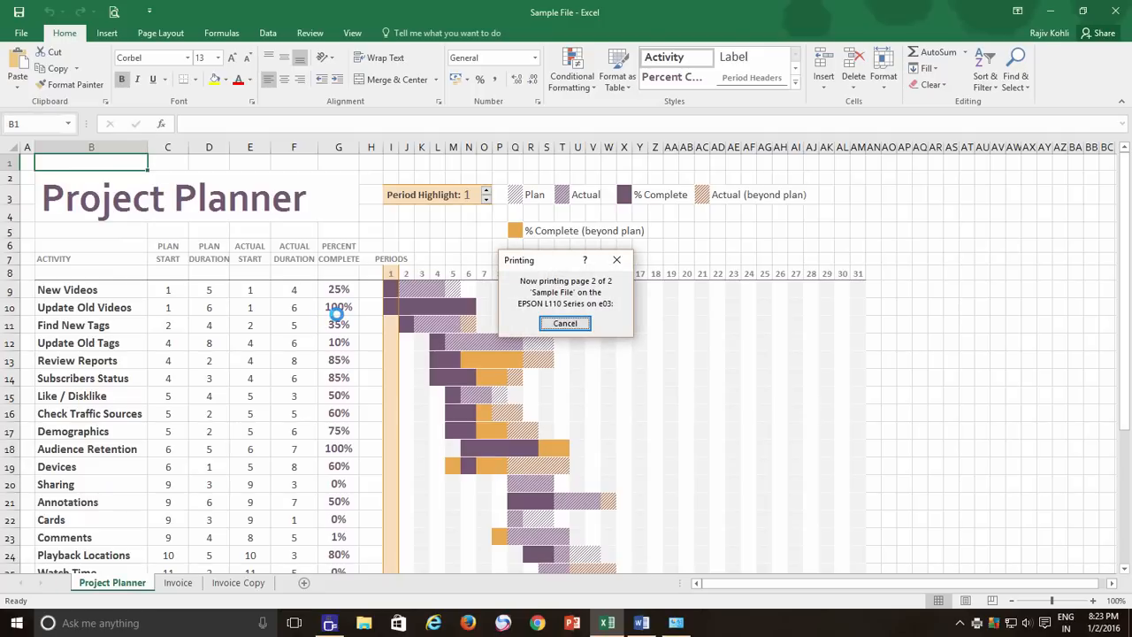
{"action": "left_click", "coordinate": [564, 322]}
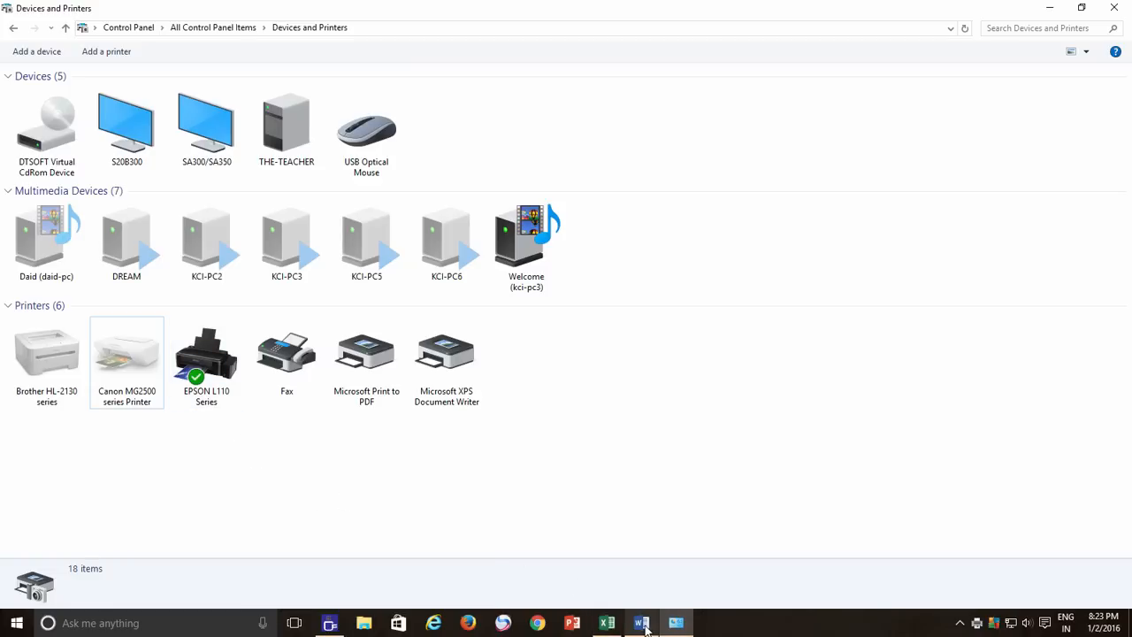
{"action": "left_click", "coordinate": [641, 622]}
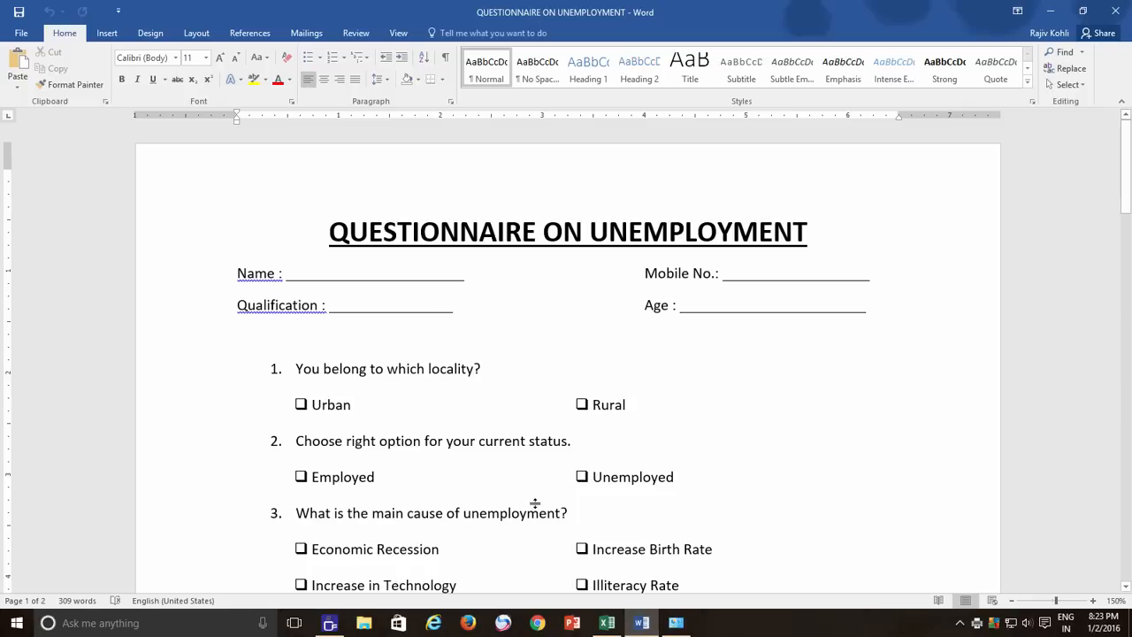